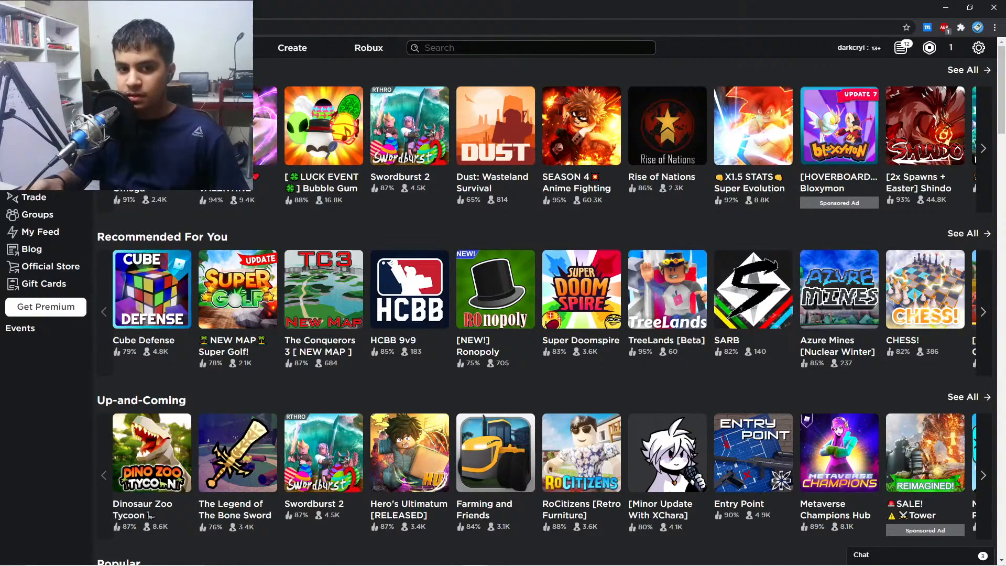
Scroll the Roblox site, enter 'vehic' in the search bar, and land on the profile page.
{"action": "scroll", "scroll_direction": "down", "scroll_amount": 3}
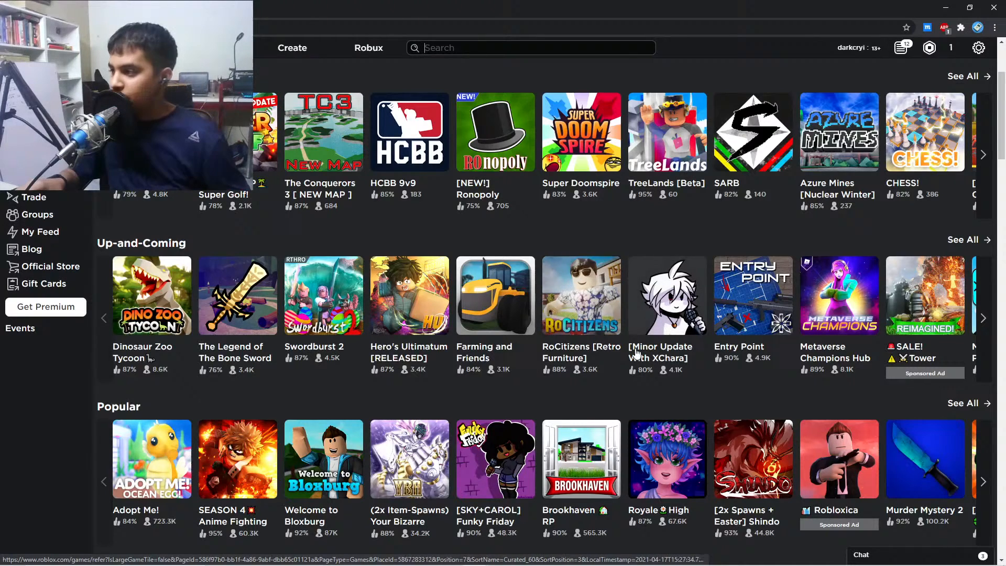
{"action": "scroll", "scroll_direction": "down", "scroll_amount": 3}
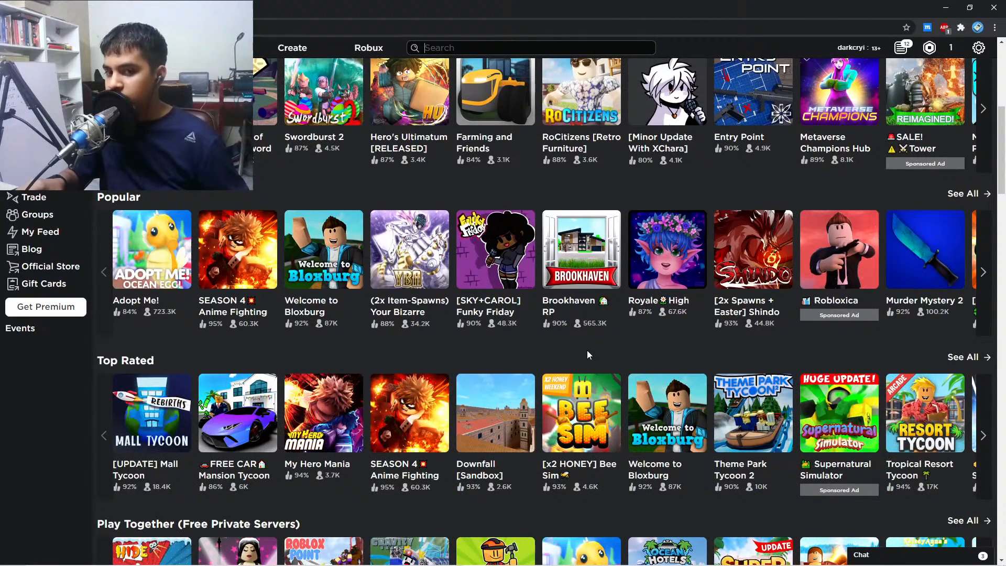
{"action": "scroll", "scroll_direction": "down", "scroll_amount": 3}
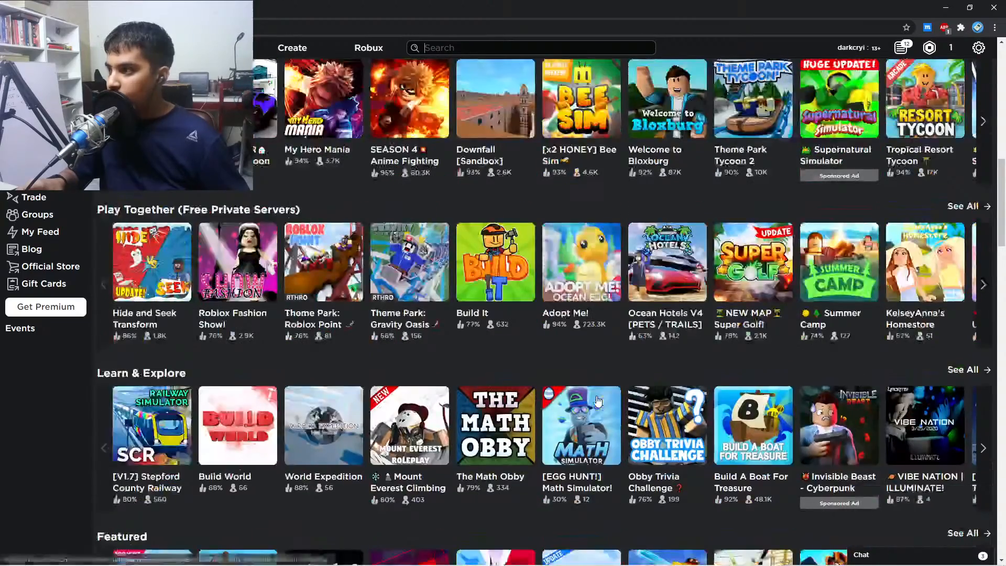
{"action": "scroll", "scroll_direction": "down", "scroll_amount": 3}
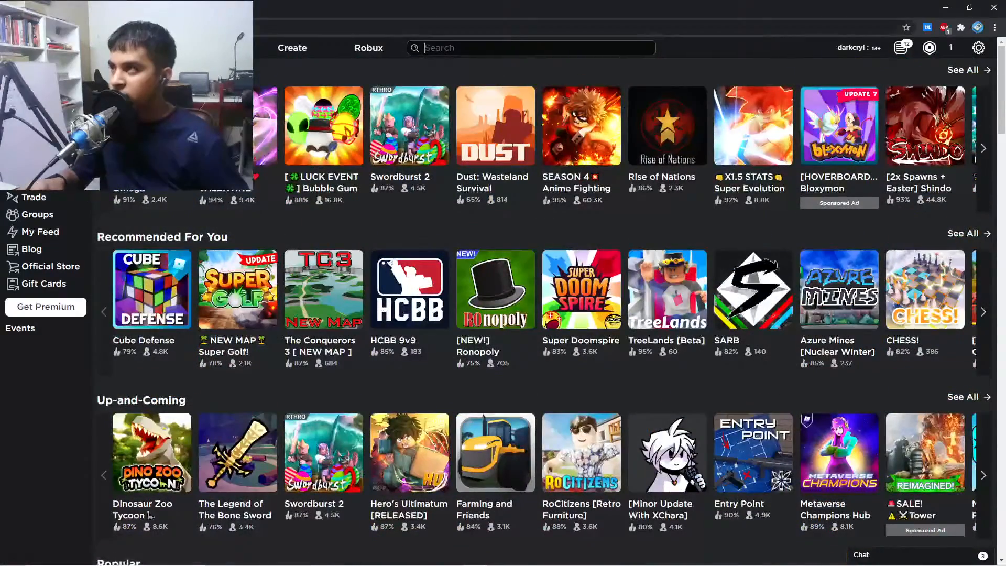
{"action": "type", "text": "vehica"}
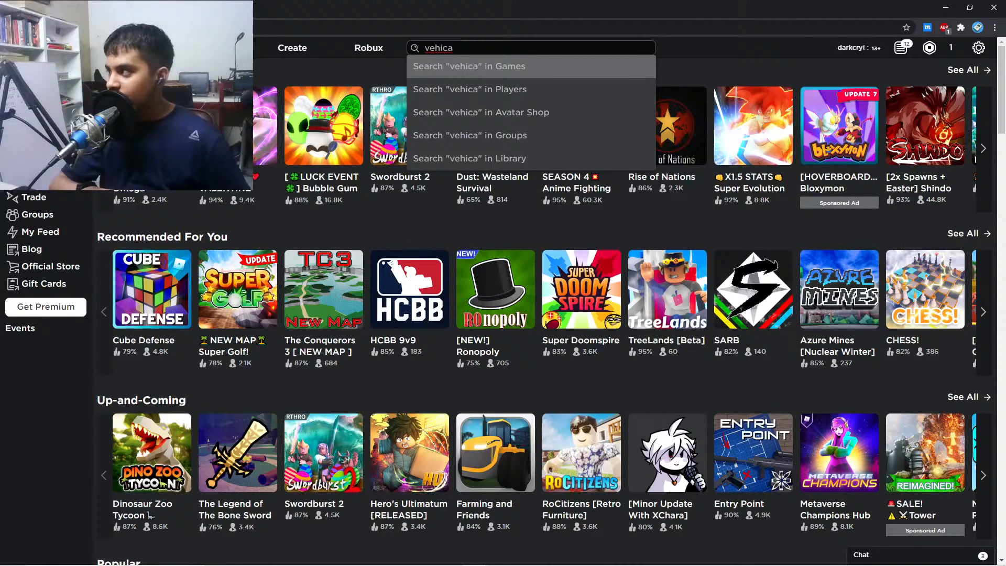
{"action": "key", "text": "Backspace"}
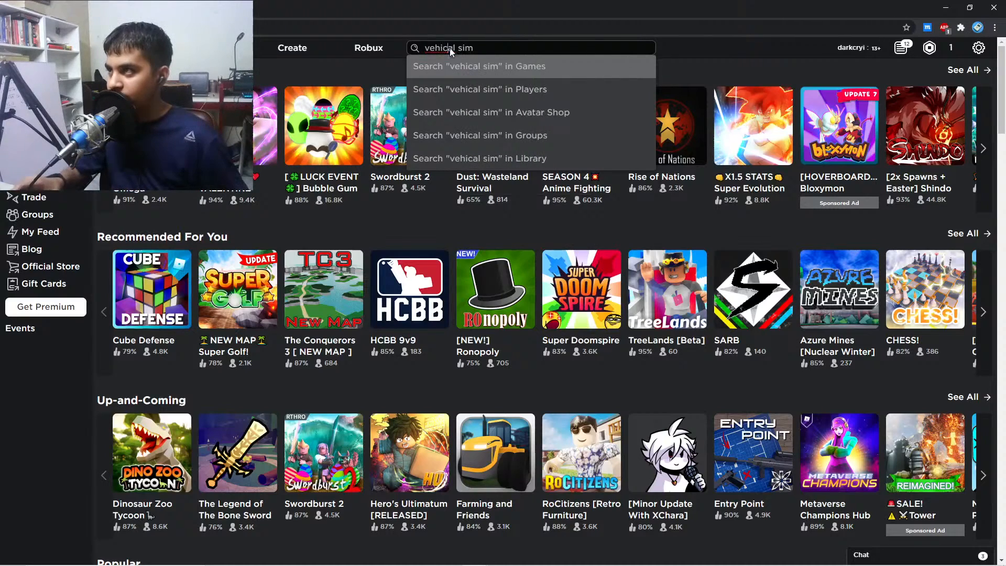
{"action": "left_click", "coordinate": [477, 66]}
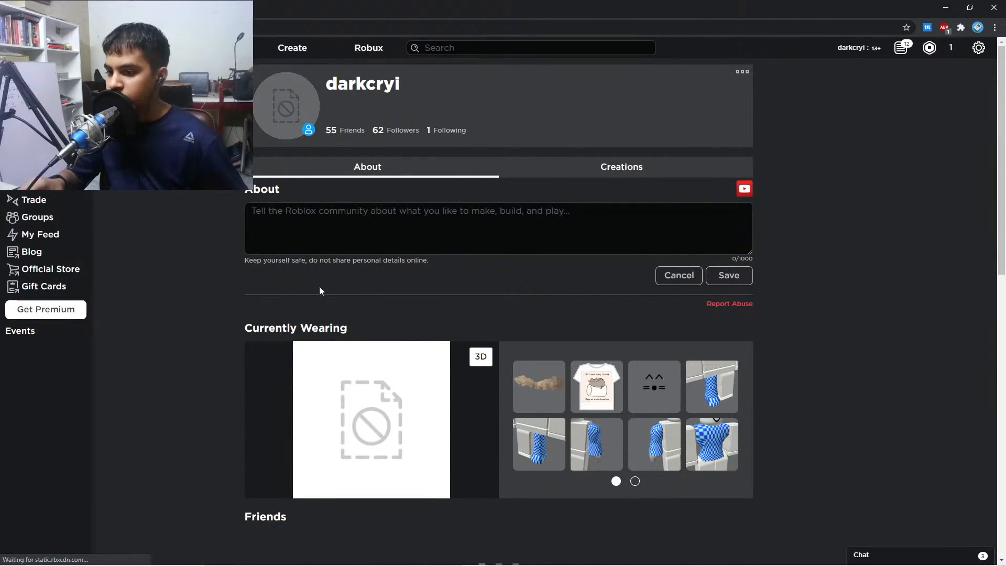
{"action": "scroll", "scroll_direction": "down", "scroll_amount": 3}
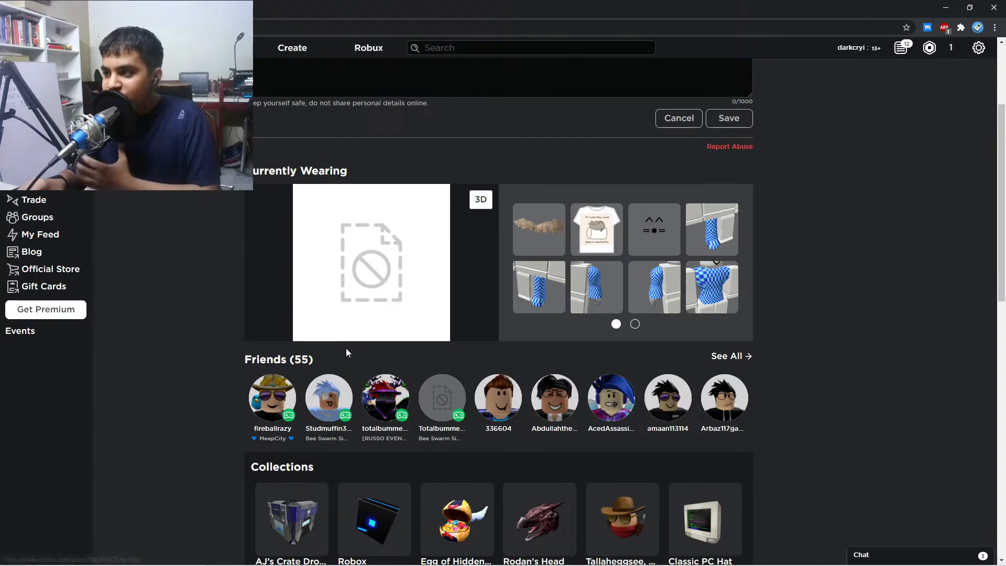
{"action": "left_click", "coordinate": [328, 397]}
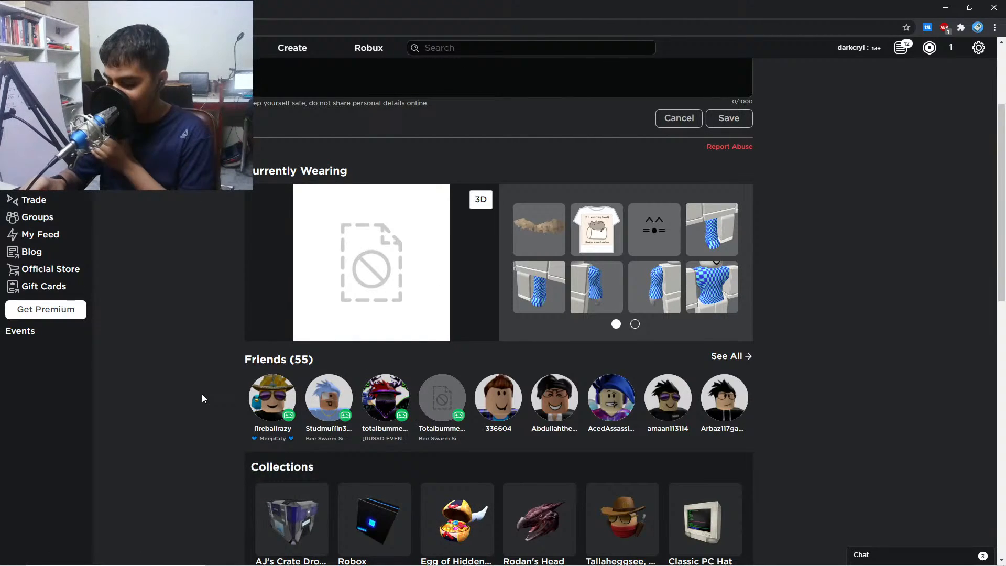
{"action": "left_click", "coordinate": [530, 47]}
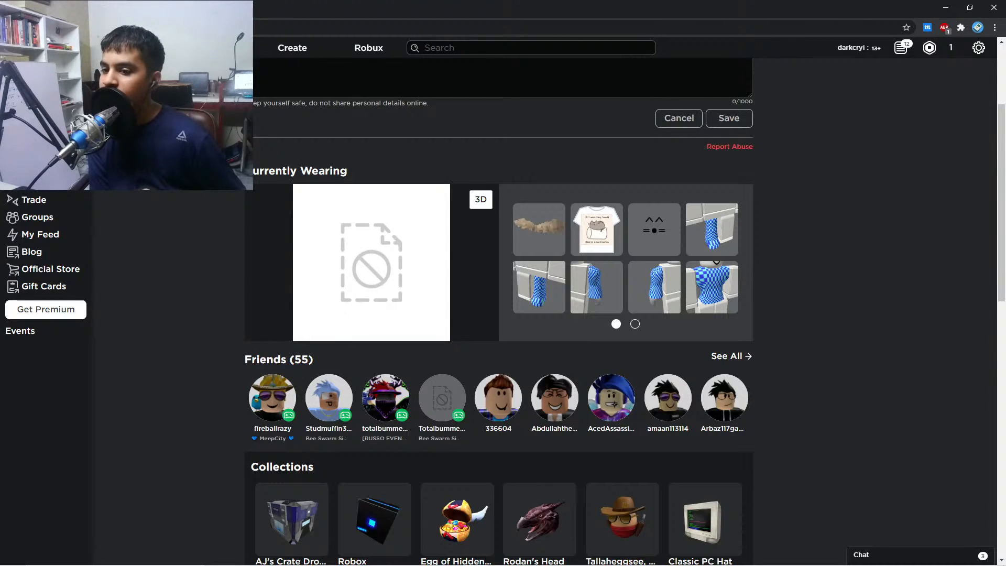
Search Games for 'veh' and open the Vehicle Simulator page by Simbuilder.
{"action": "type", "text": "vehical sim"}
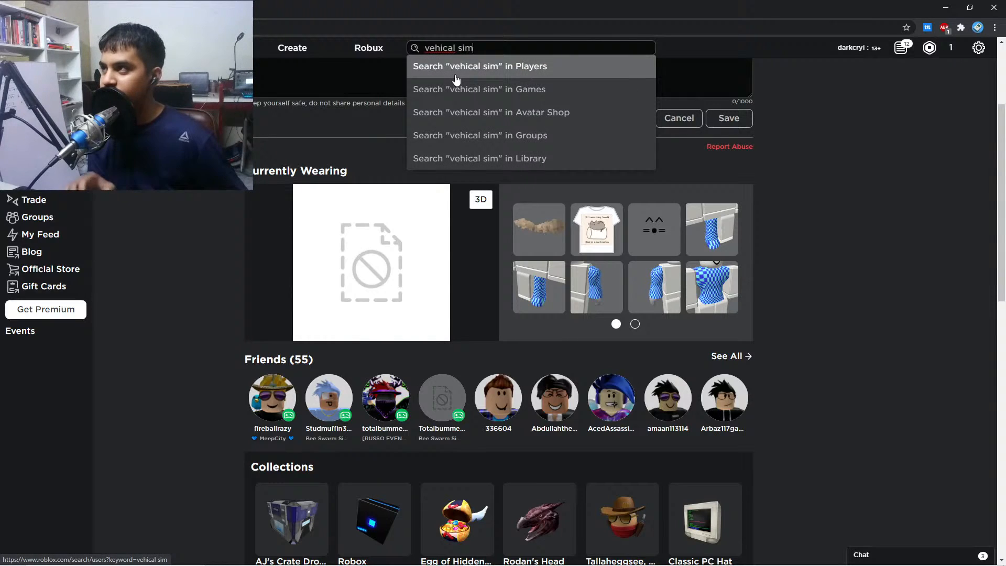
{"action": "left_click", "coordinate": [480, 66]}
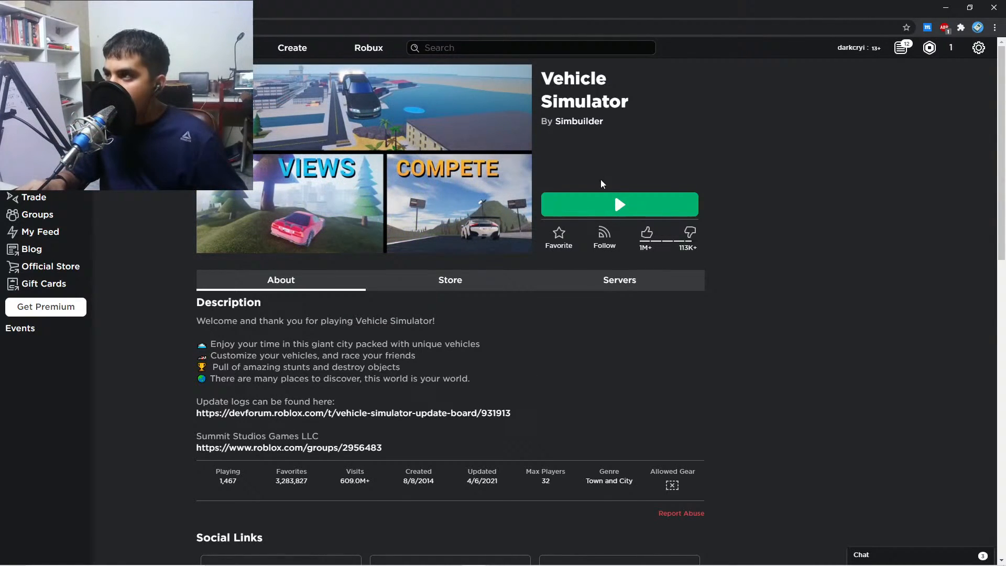
Play Vehicle Simulator, then dismiss the login bonus to enter the city.
{"action": "left_click", "coordinate": [618, 204]}
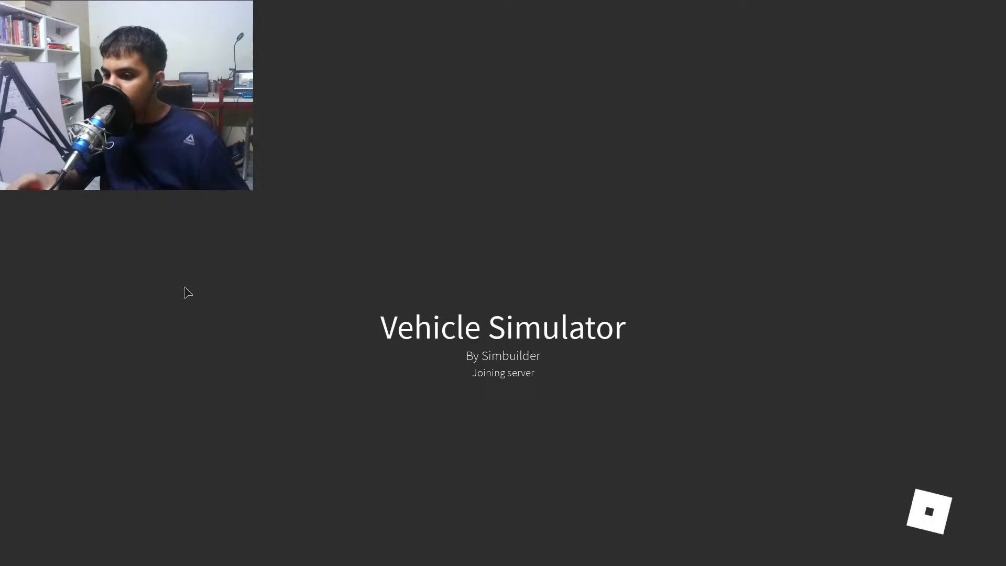
{"action": "mouse_move", "coordinate": [759, 266]}
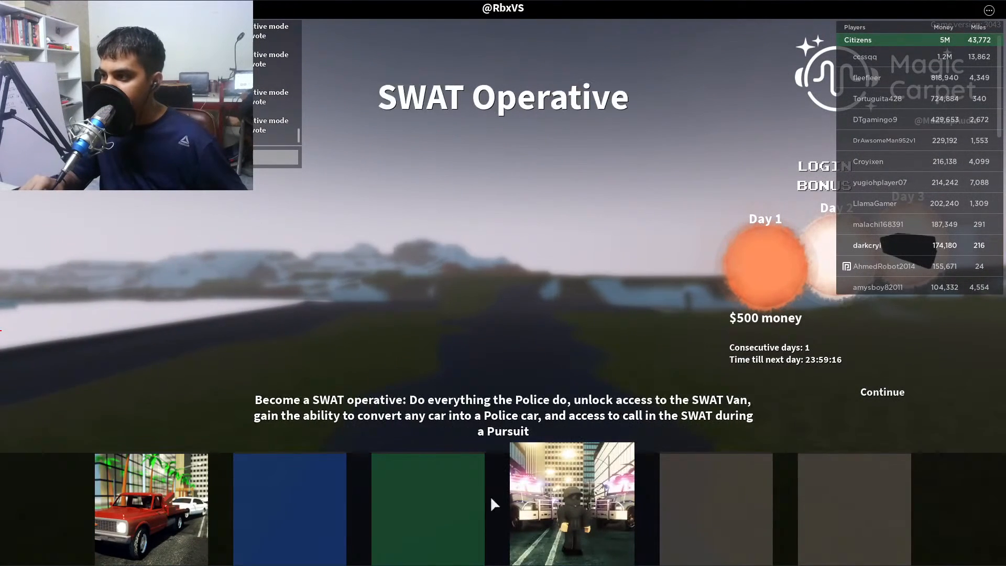
{"action": "left_click", "coordinate": [881, 392]}
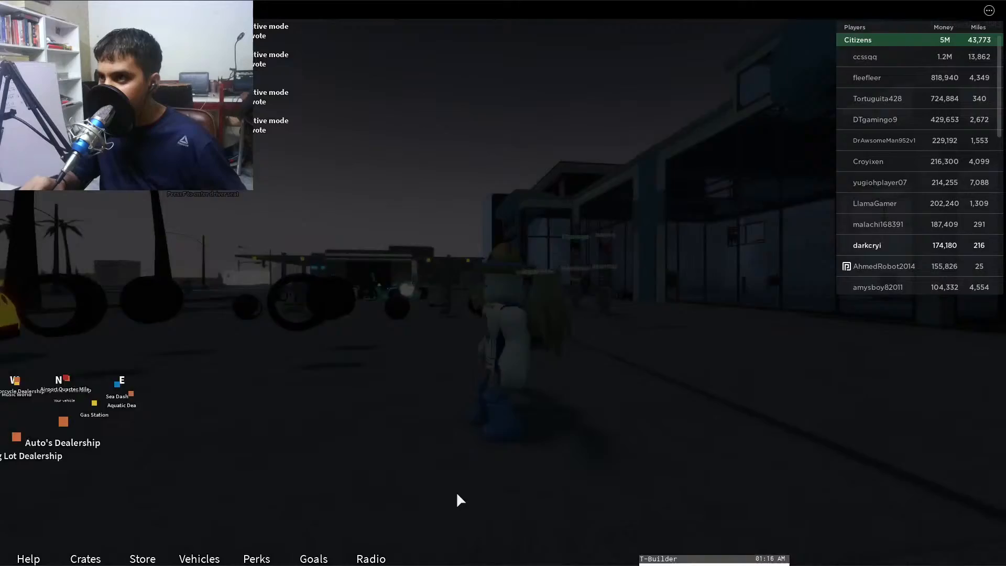